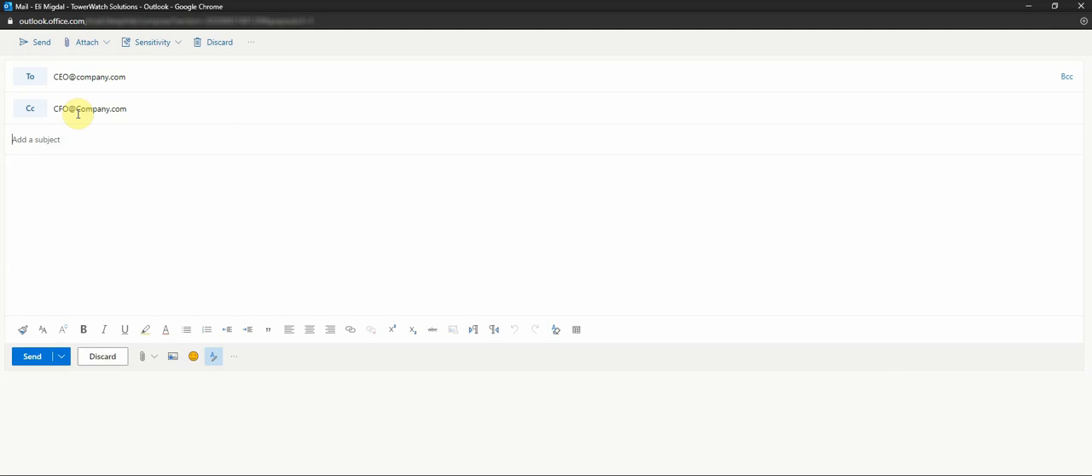
{"action": "type", "text": "Decision"}
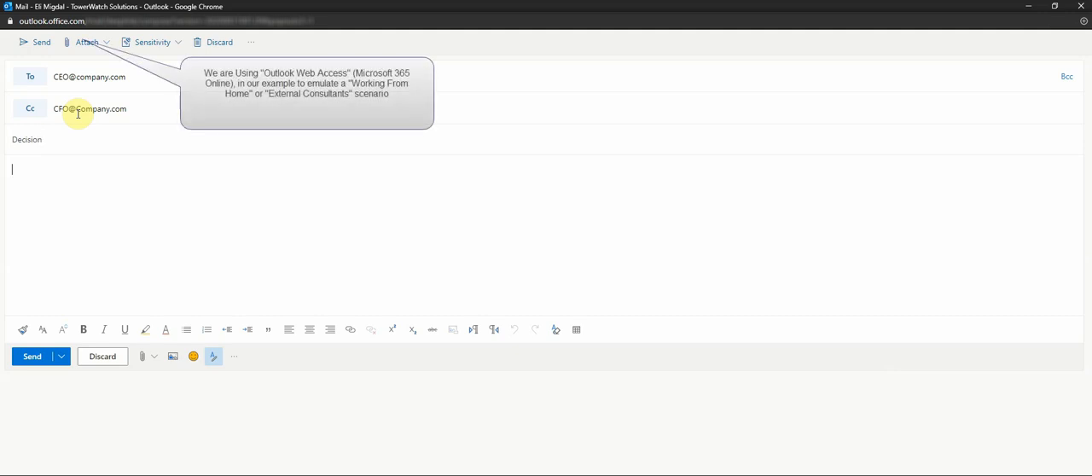
{"action": "type", "text": "Hello John,"}
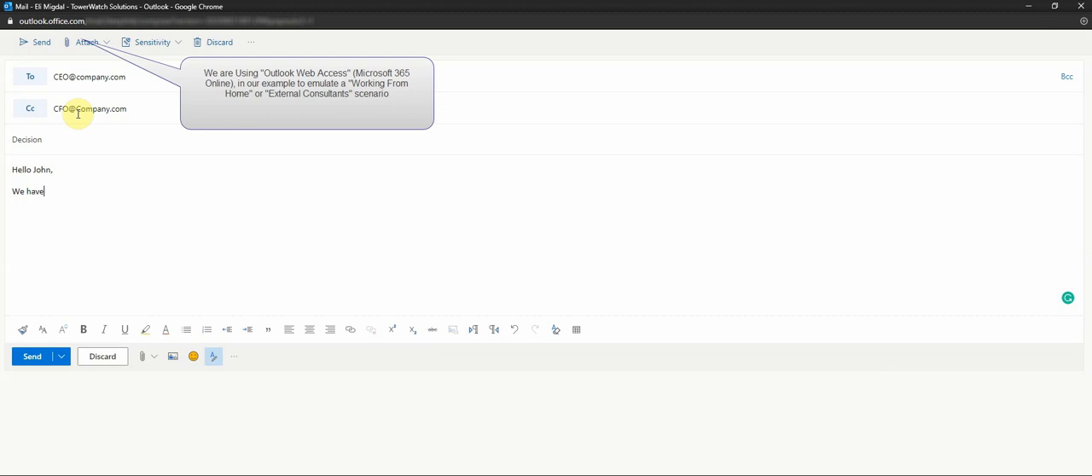
{"action": "type", "text": "decided to m"}
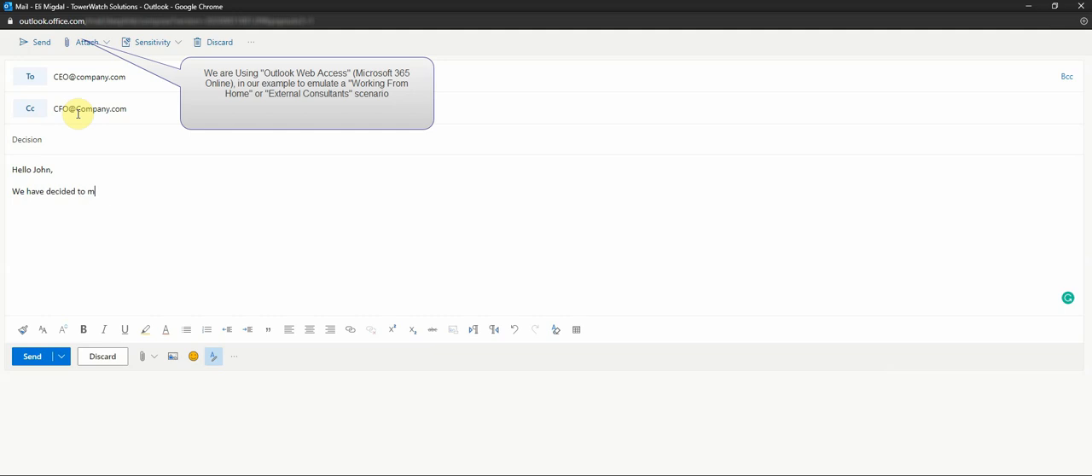
{"action": "type", "text": "ove forward with the Acquisition of Project X for the sum of $100M."}
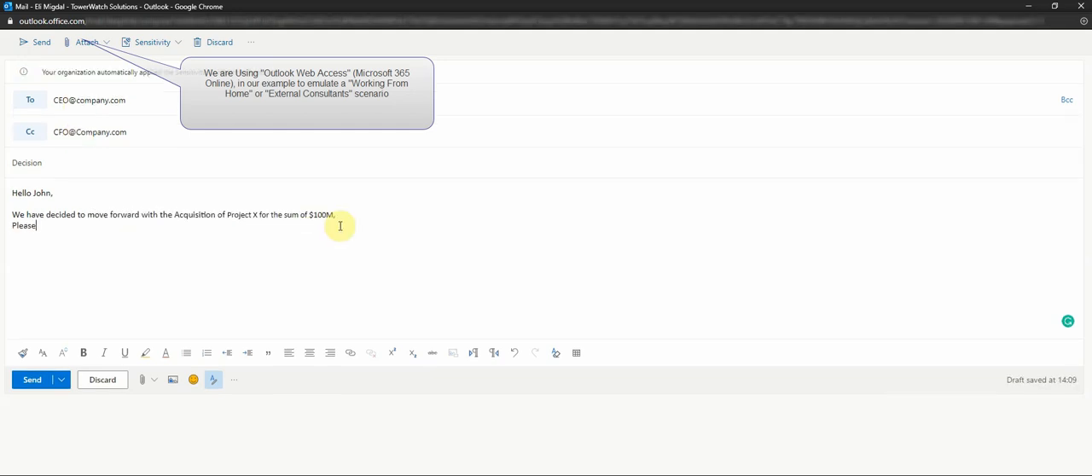
{"action": "type", "text": "keep this hi"}
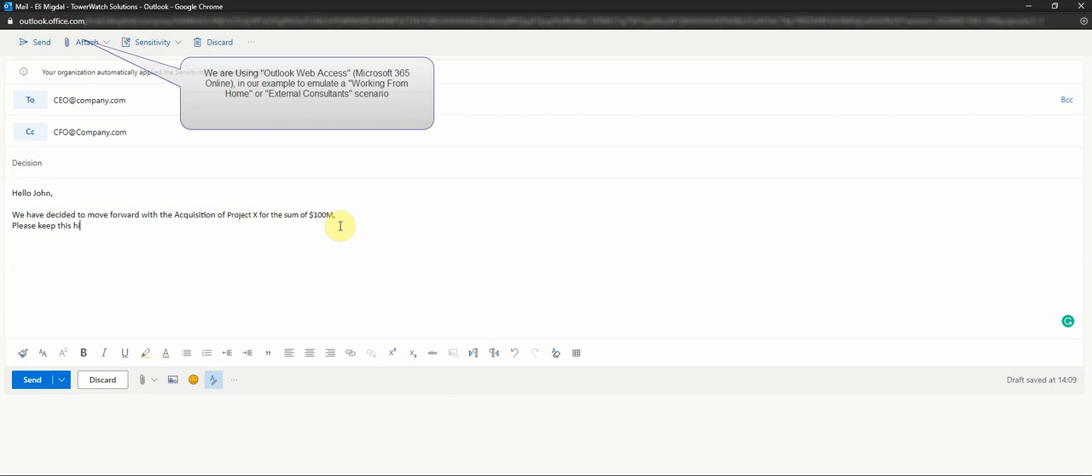
{"action": "type", "text": "ghly confidential"}
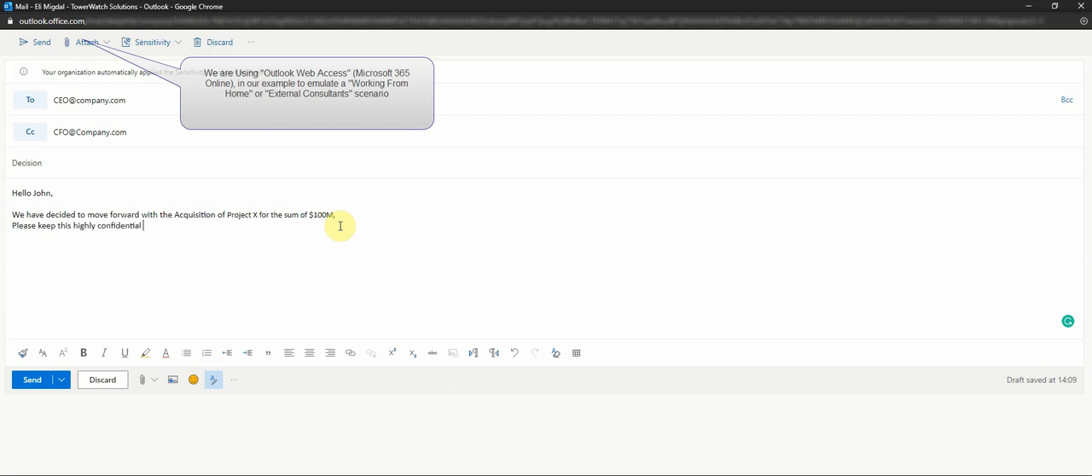
{"action": "type", "text": "so we can"}
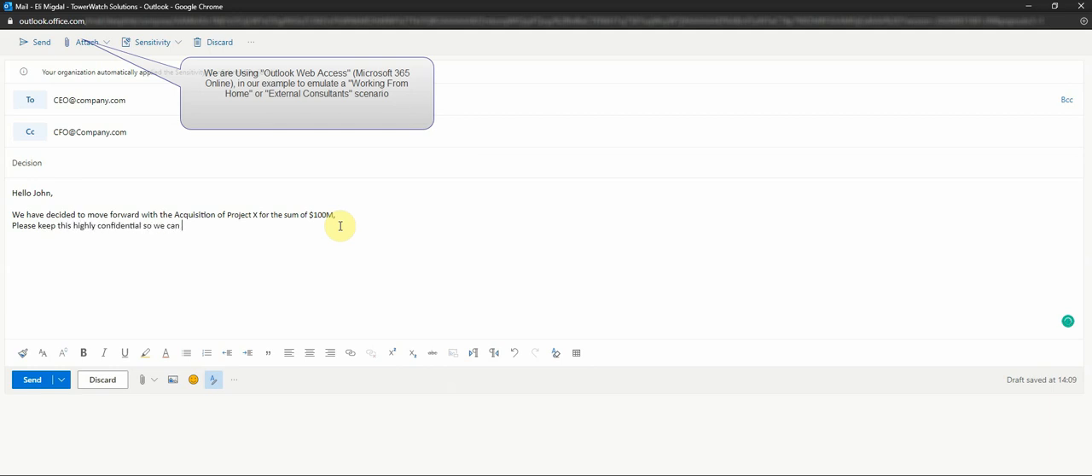
{"action": "type", "text": "meet our compliance requirements and I will update our share"}
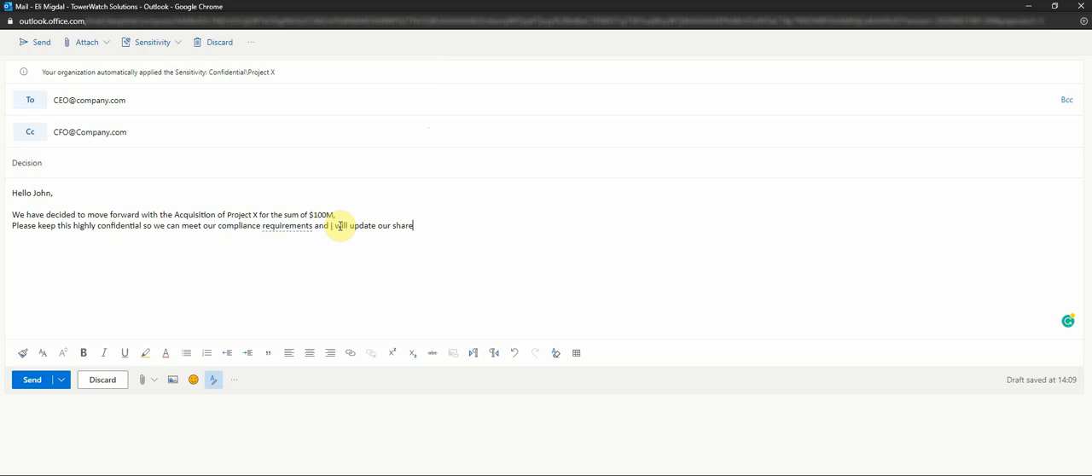
{"action": "type", "text": "holders as"}
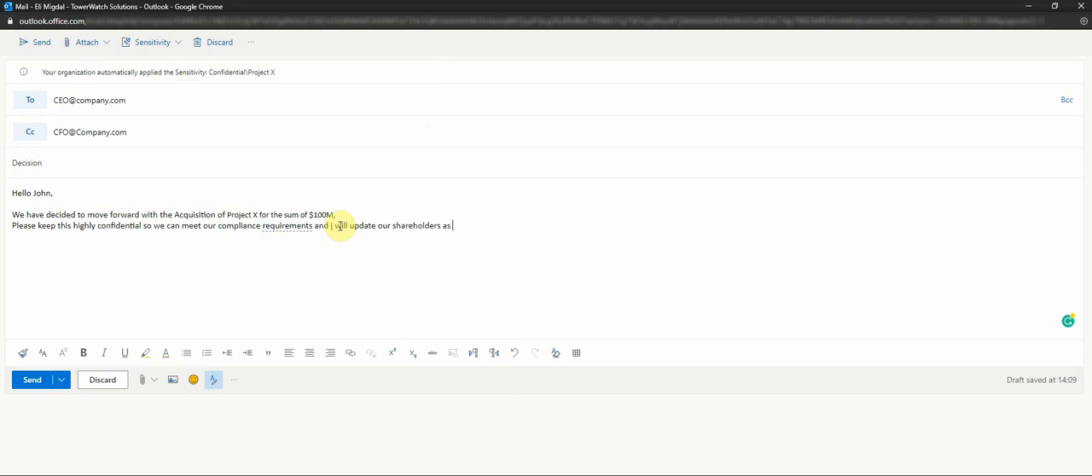
{"action": "type", "text": "required."}
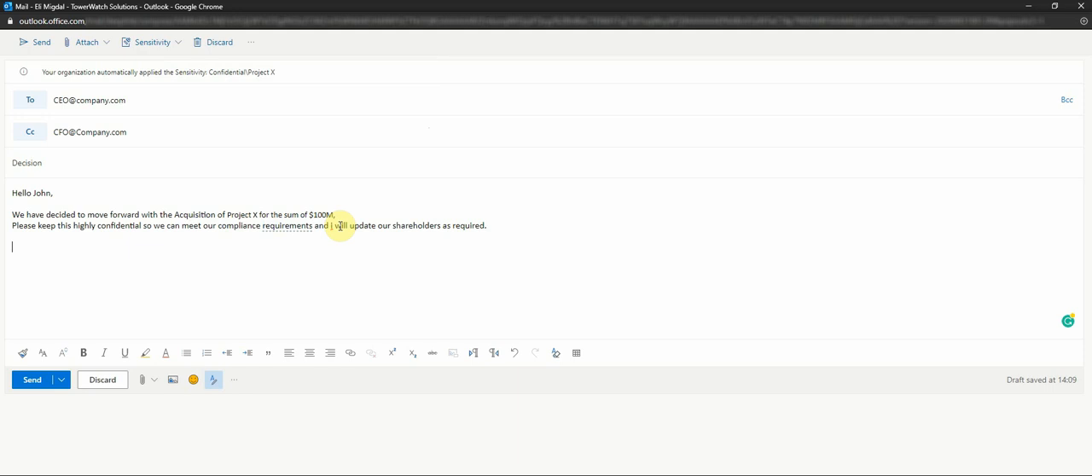
{"action": "type", "text": "Th"}
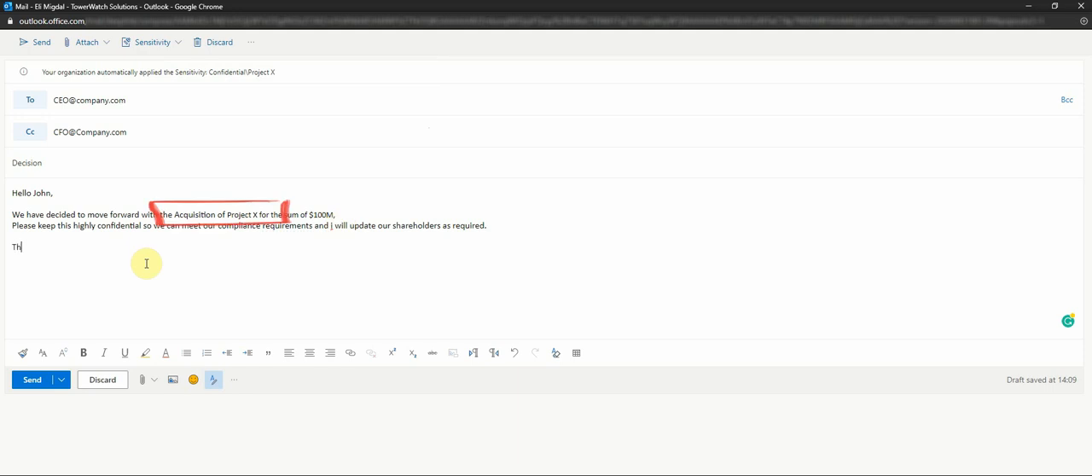